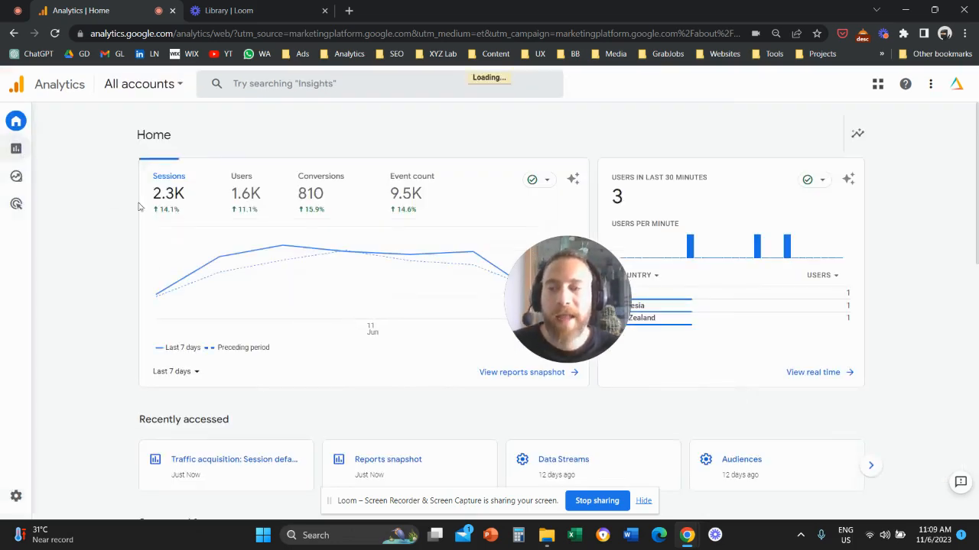
# Step: Open the recent Traffic acquisition report from Home and scroll down to its channel table
pyautogui.click(234, 459)
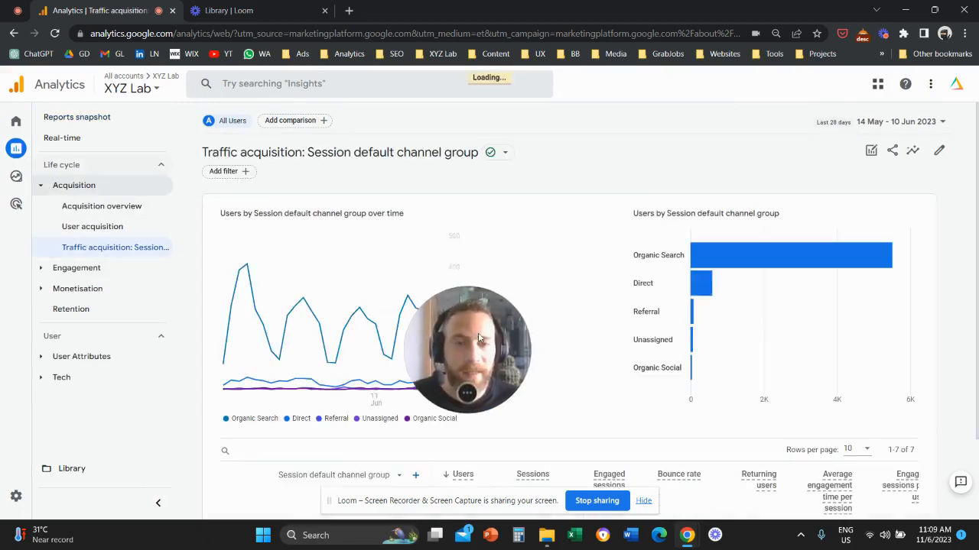
pyautogui.scroll(-3)
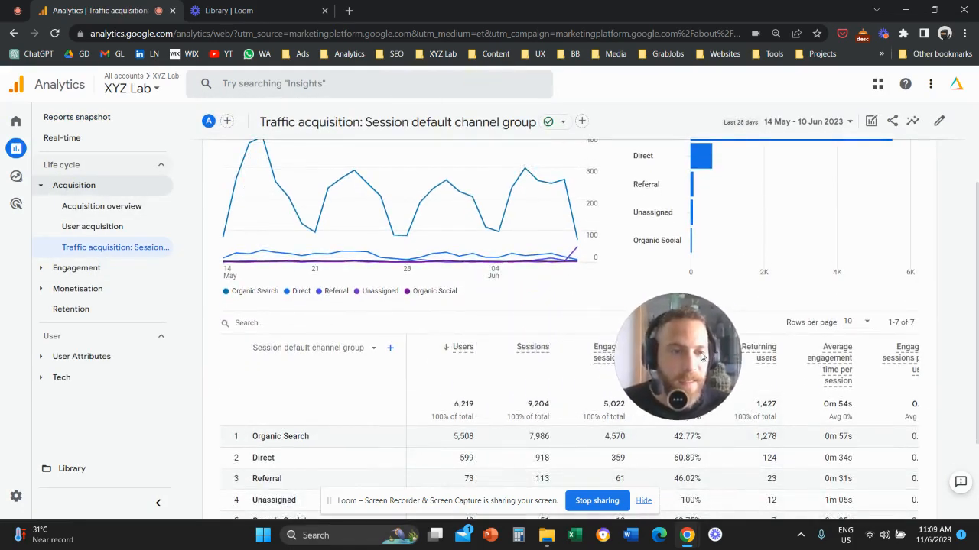
pyautogui.scroll(-3)
pyautogui.write('o')
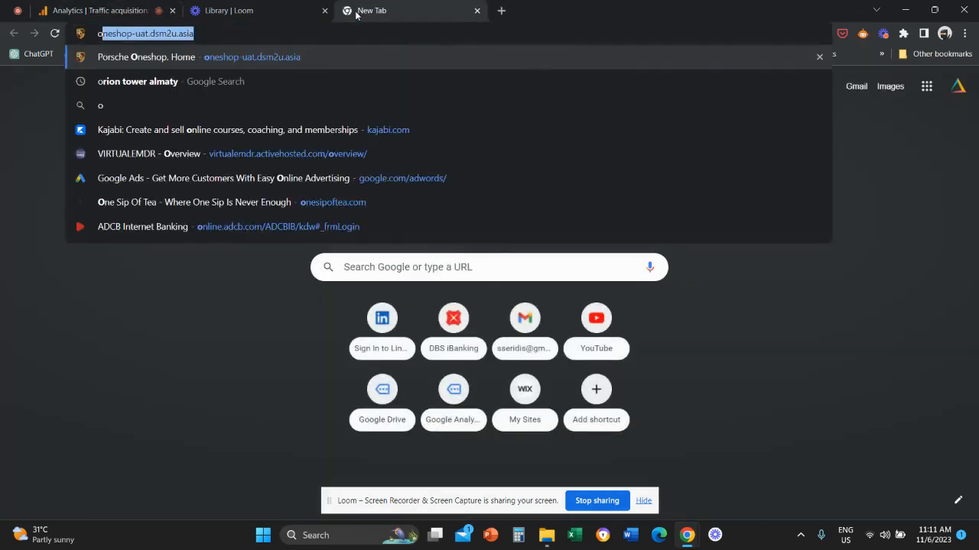
# Step: Close the blank New Tab to return to the Analytics Traffic acquisition report
pyautogui.click(100, 10)
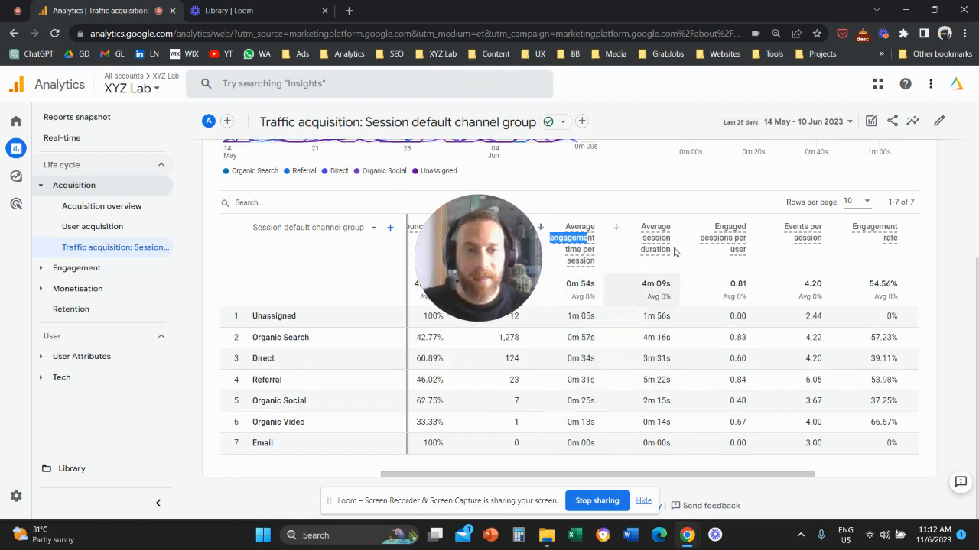
pyautogui.moveTo(656, 178)
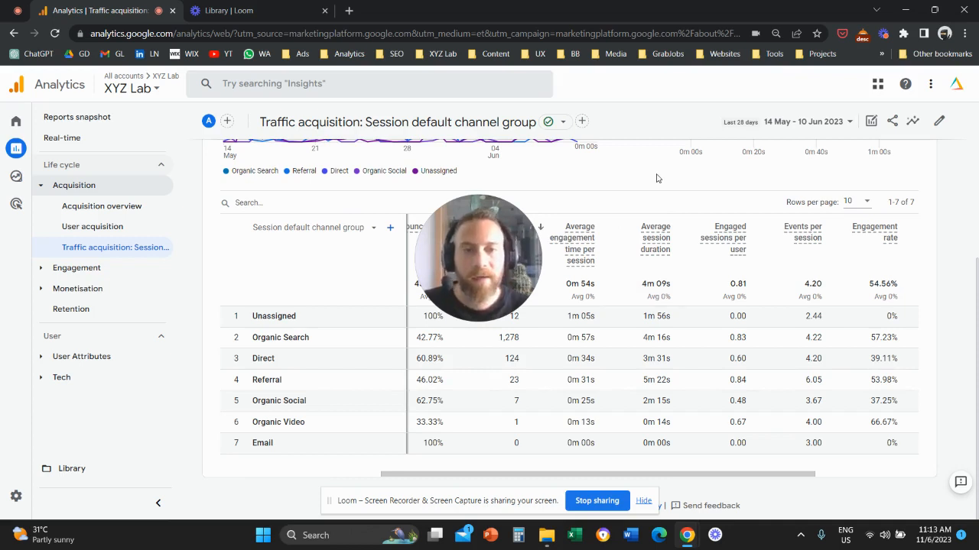